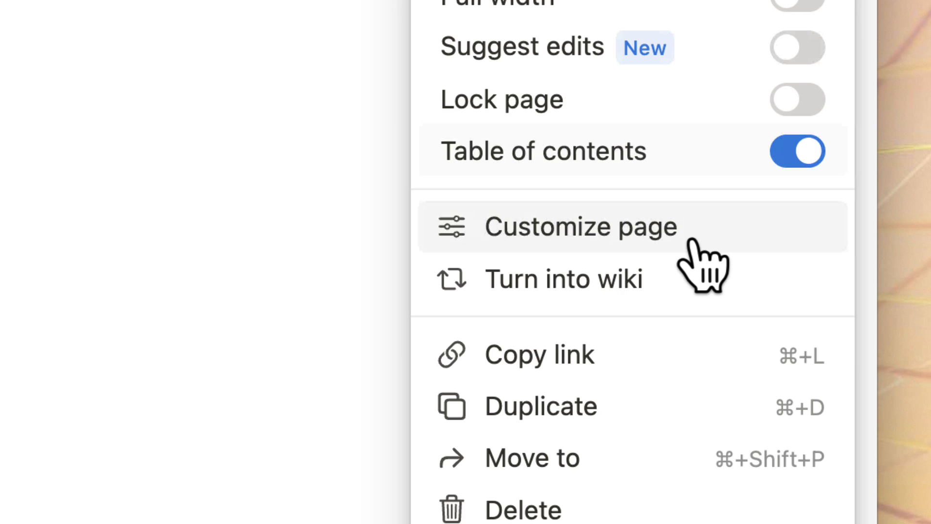
Browse the Todoist tasks and email integration panels in Sunsama
left_click(580, 227)
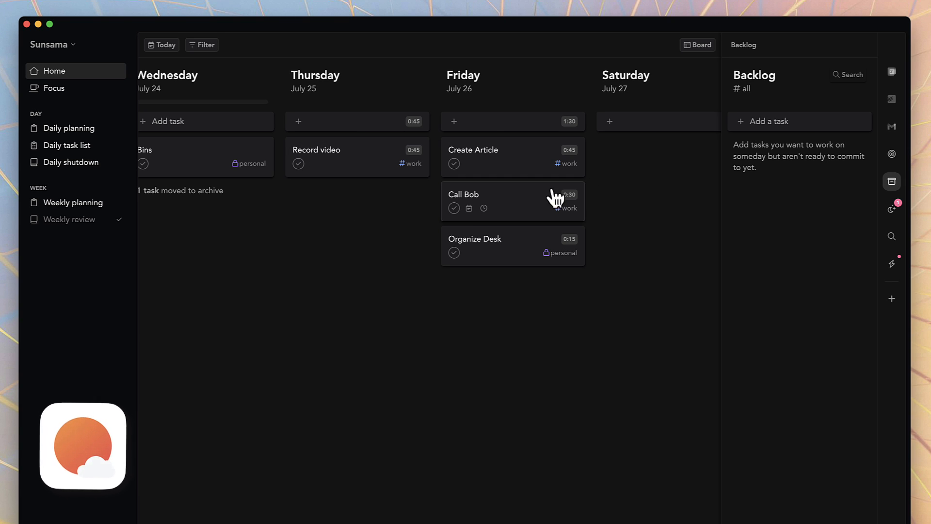
left_click(892, 99)
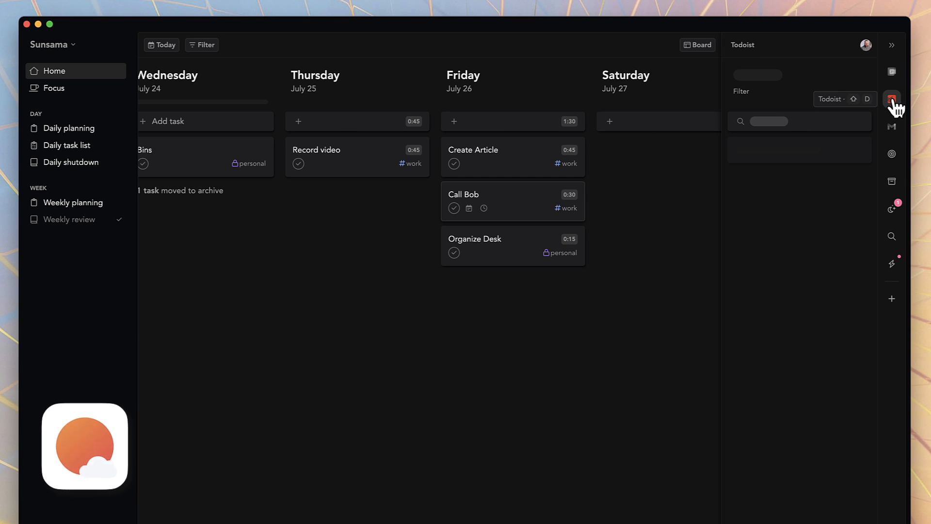
left_click(891, 127)
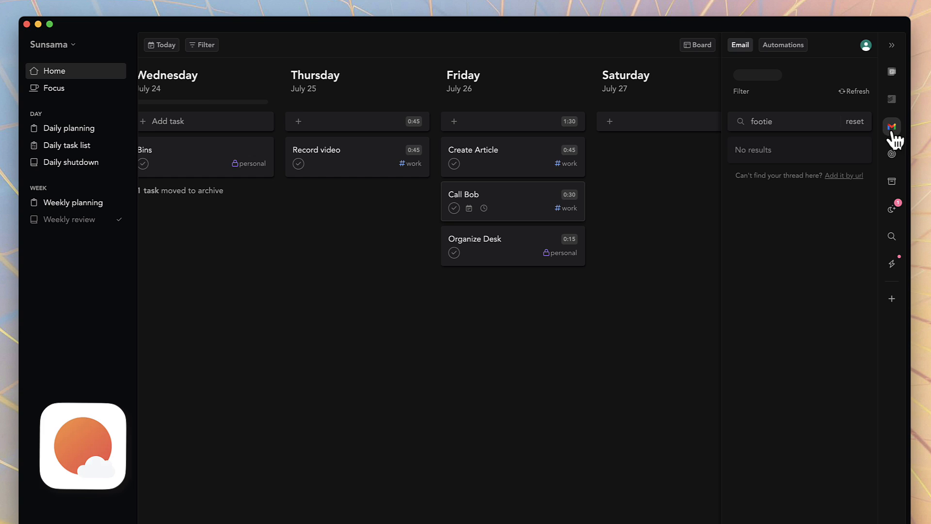
Finalize today's daily plan and start a pomodoro focus timer on Record video
left_click(69, 128)
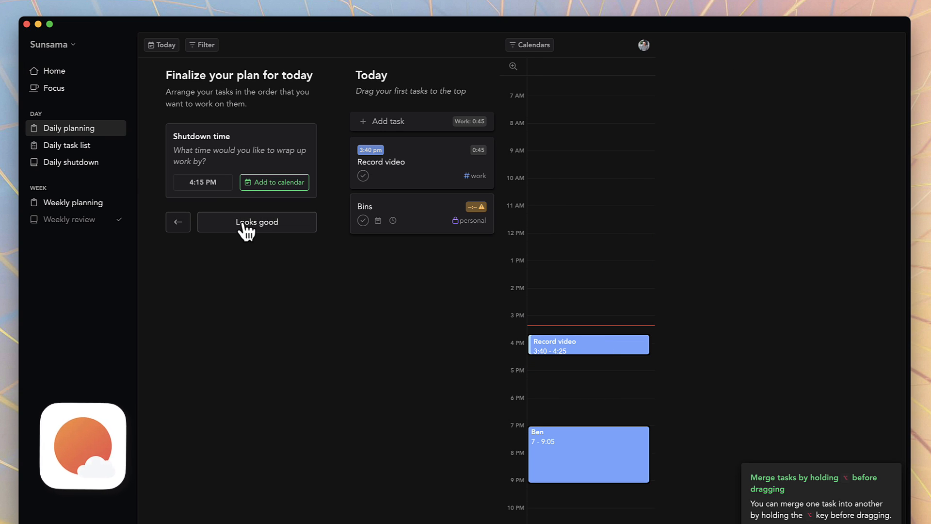
left_click(256, 222)
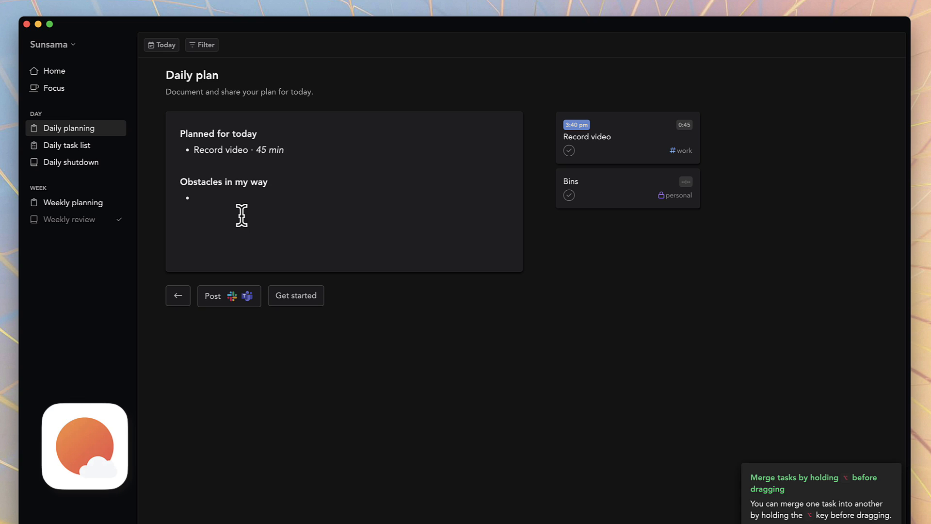
left_click(569, 151)
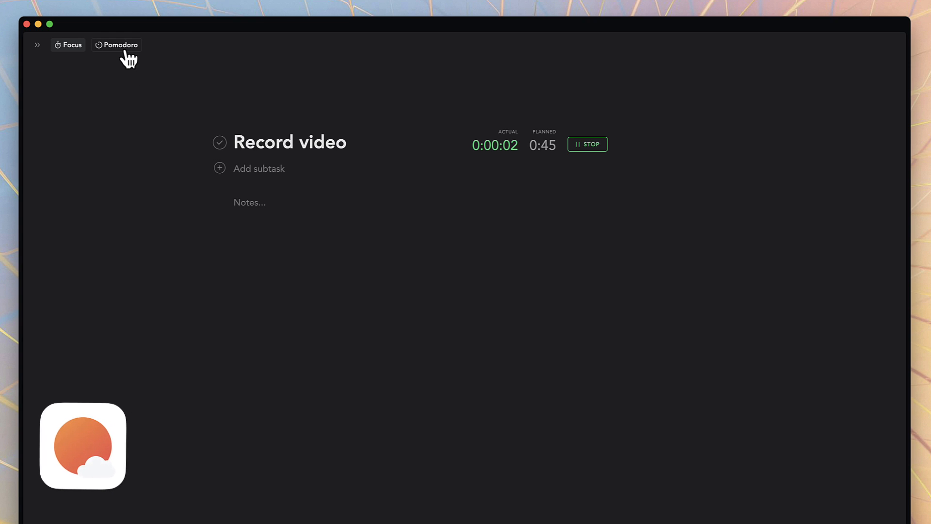
left_click(116, 44)
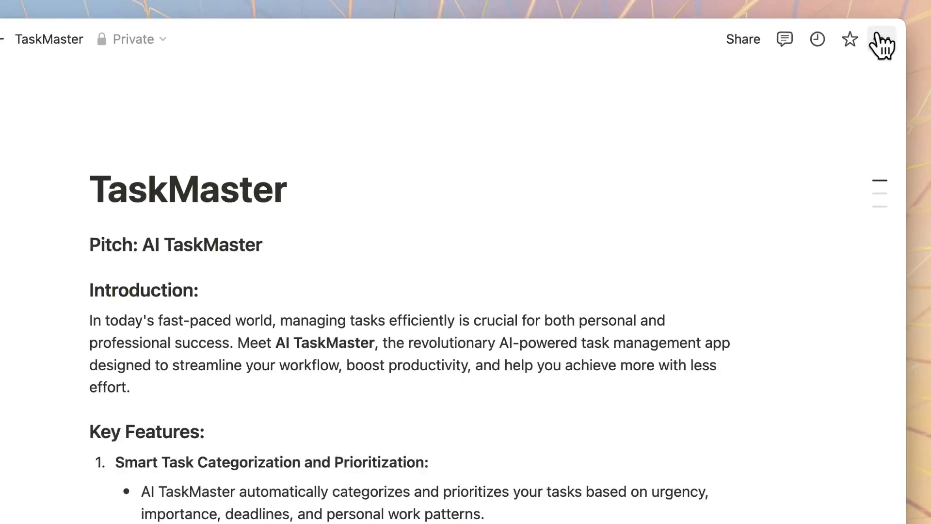
Turn on Suggest edits from the TaskMaster page's options menu
left_click(882, 39)
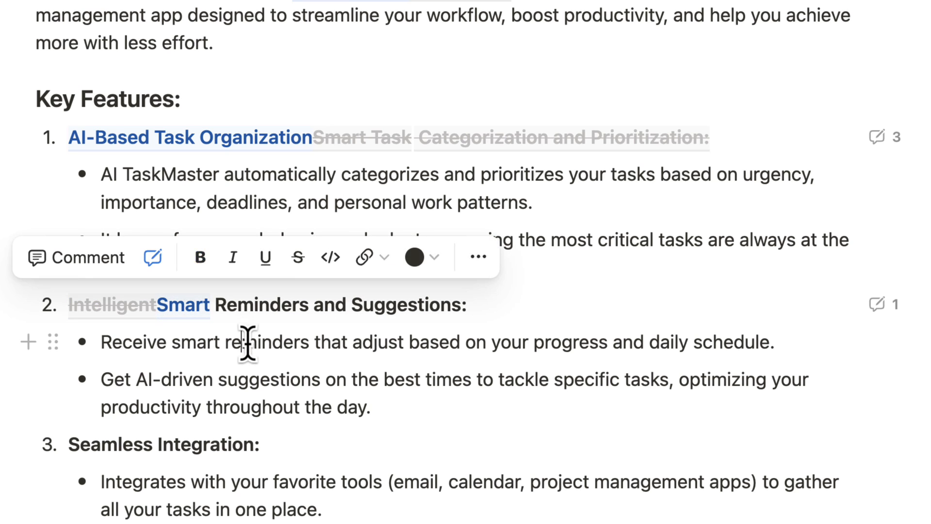
left_click(881, 71)
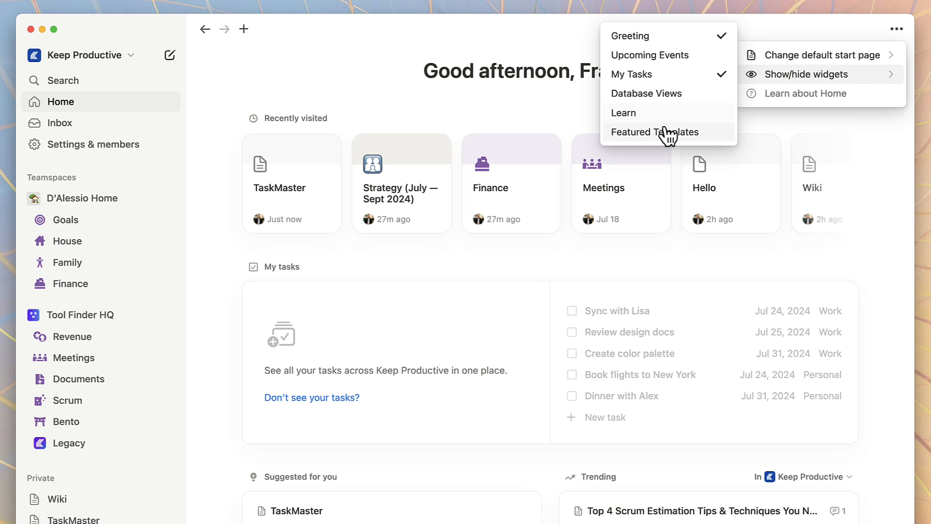
Show the Upcoming events widget on Home and set its event filter and day range
left_click(650, 54)
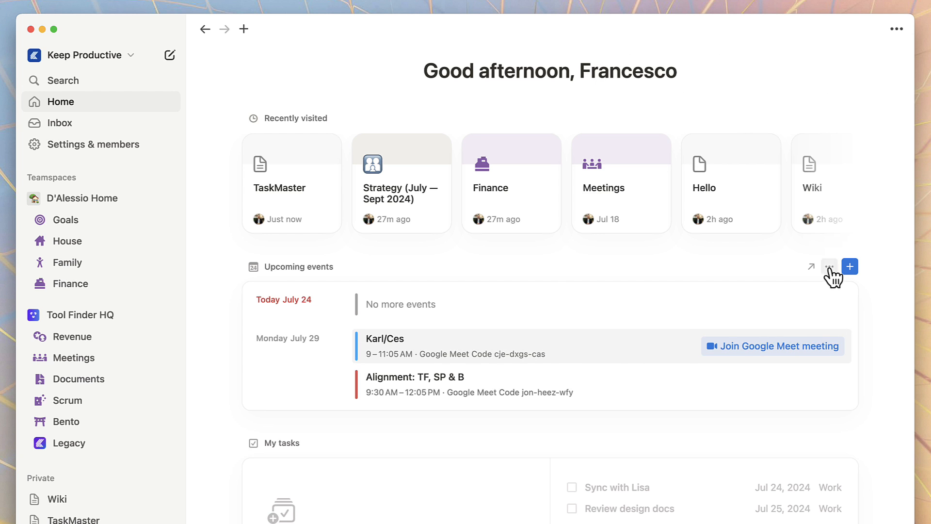
left_click(830, 266)
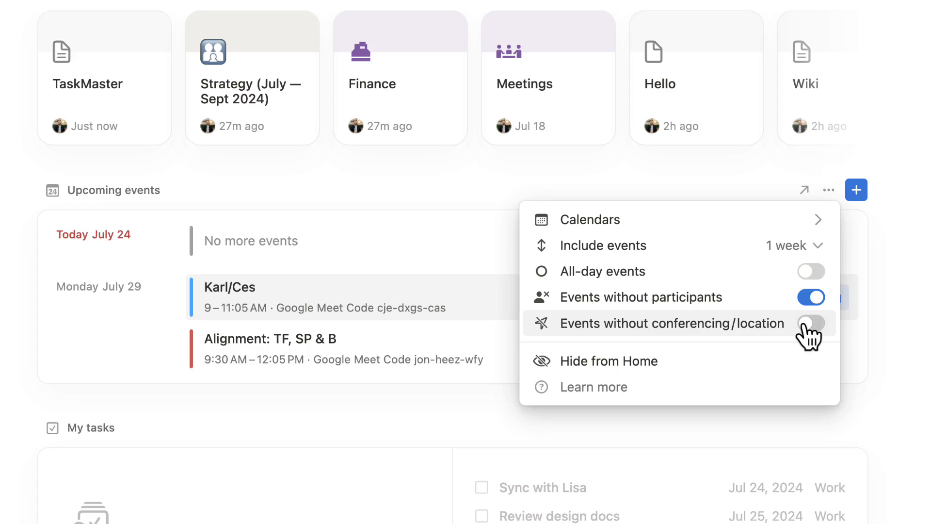
left_click(812, 322)
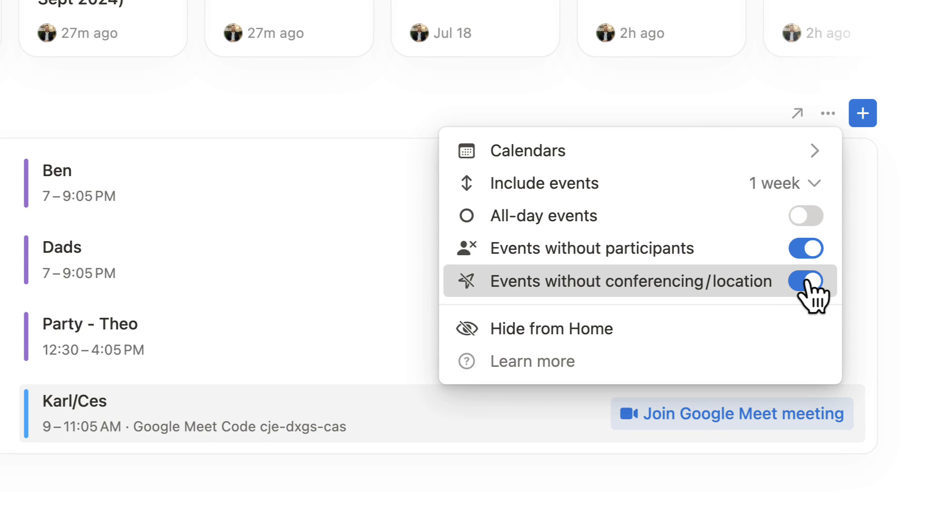
left_click(806, 280)
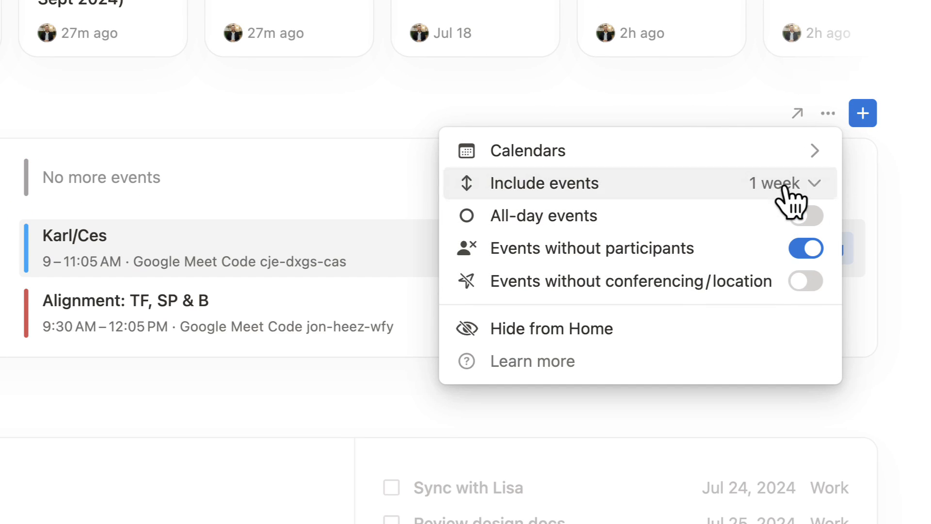
left_click(775, 183)
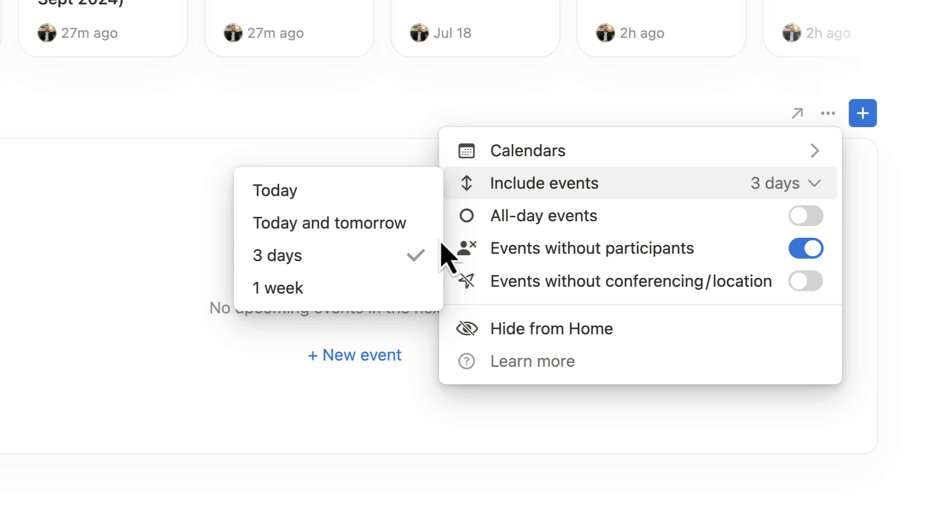
left_click(277, 287)
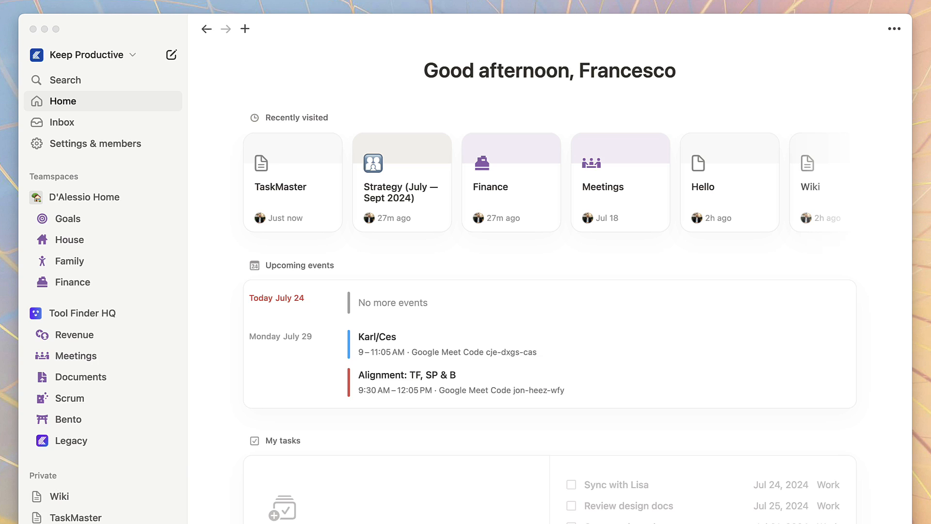
left_click(894, 28)
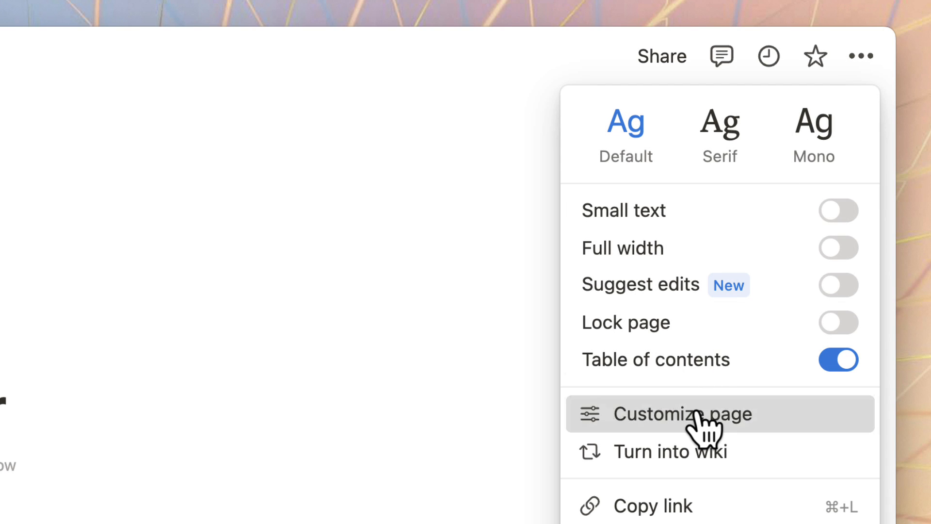
Set TaskMaster's top-level discussions and backlinks to Off and page comments to Minimal
left_click(683, 414)
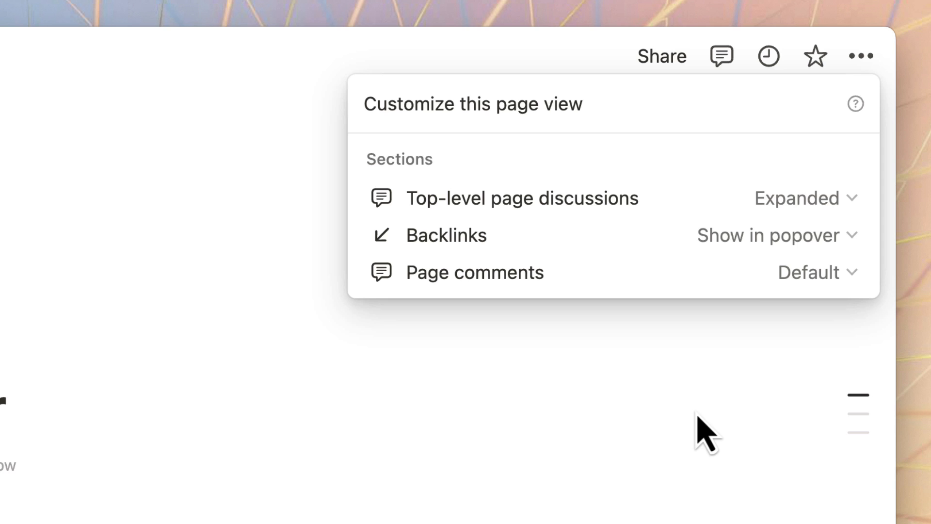
left_click(799, 198)
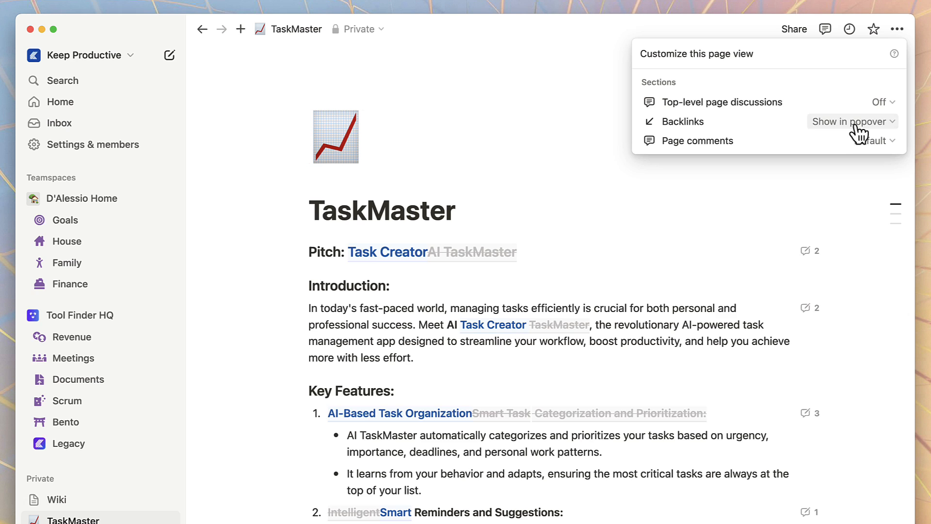
left_click(850, 122)
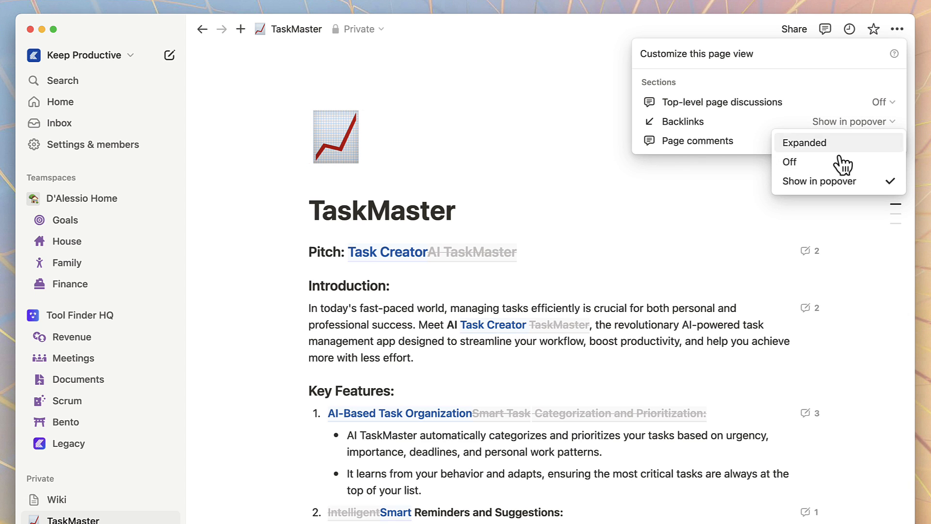
left_click(790, 161)
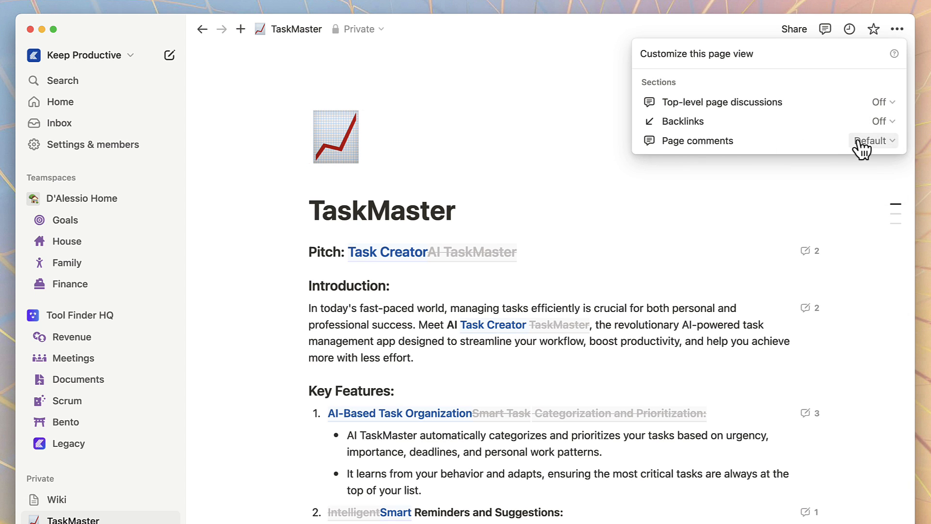
left_click(874, 141)
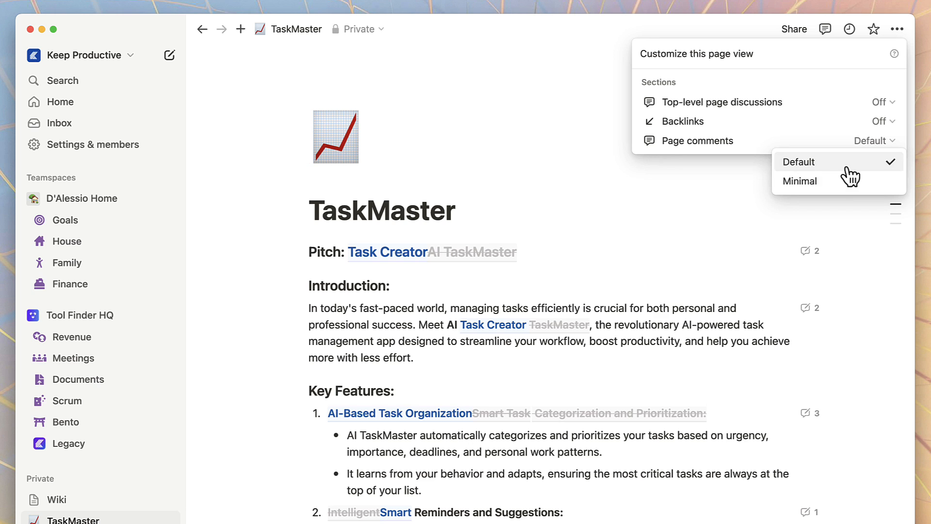
left_click(799, 181)
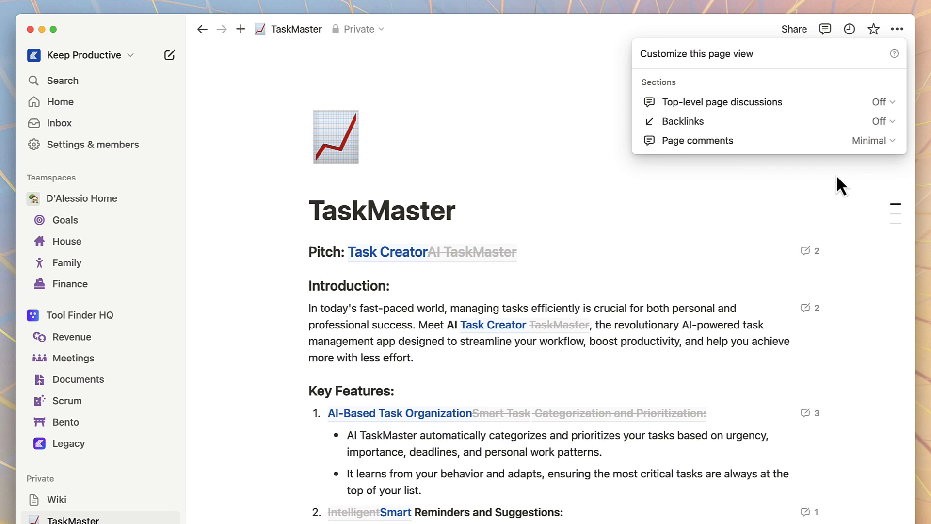
mouse_move(815, 119)
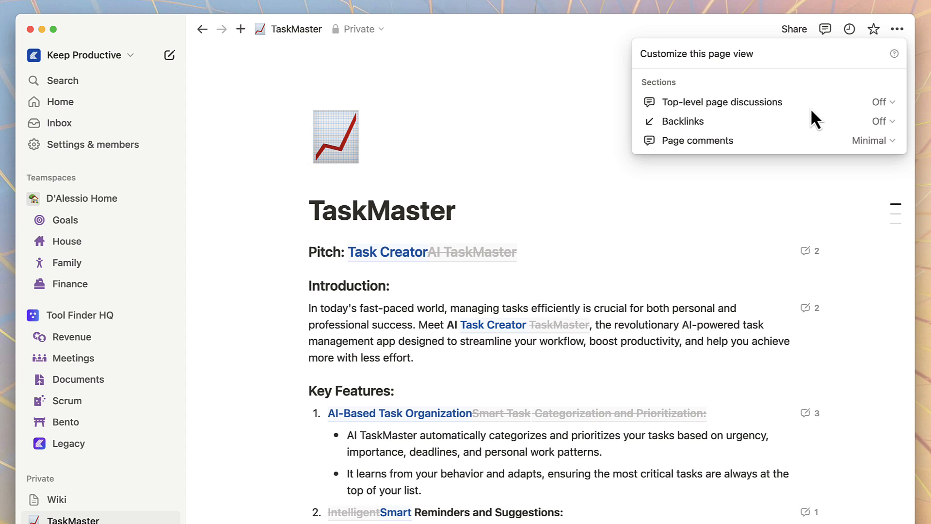
mouse_move(749, 65)
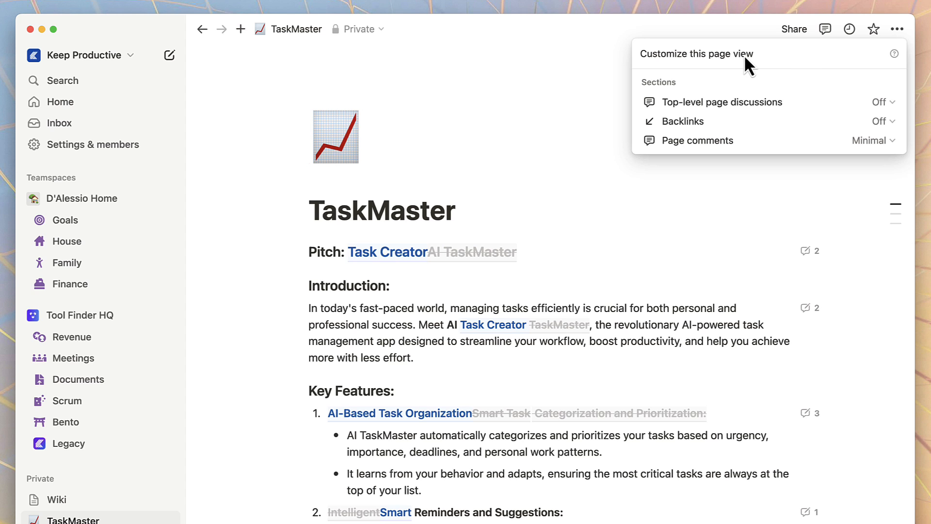
mouse_move(719, 87)
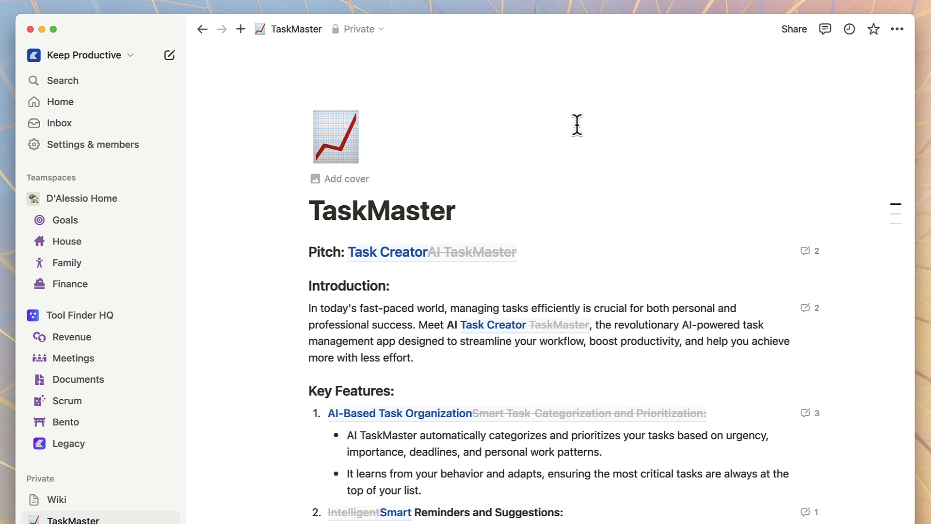
left_click(93, 144)
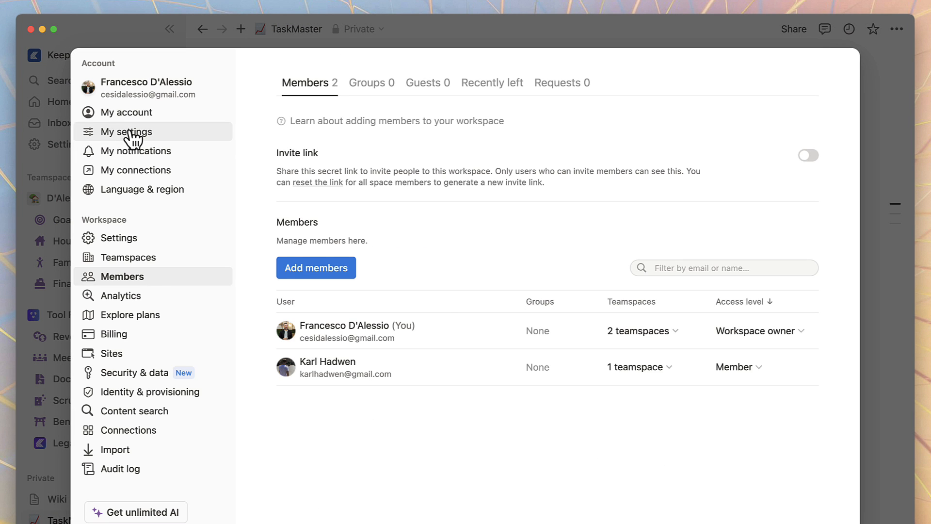
Set Open on start to the top sidebar page instead of Home
left_click(126, 131)
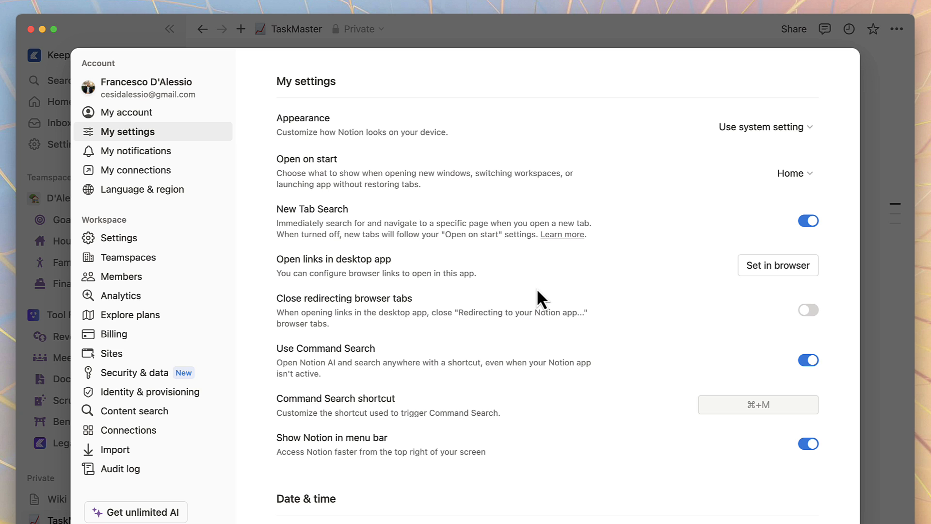
mouse_move(736, 208)
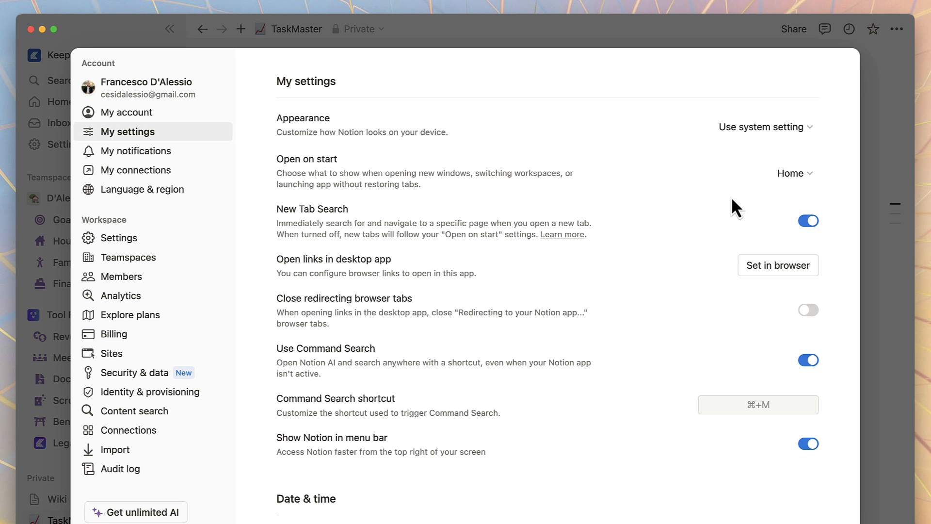
left_click(792, 173)
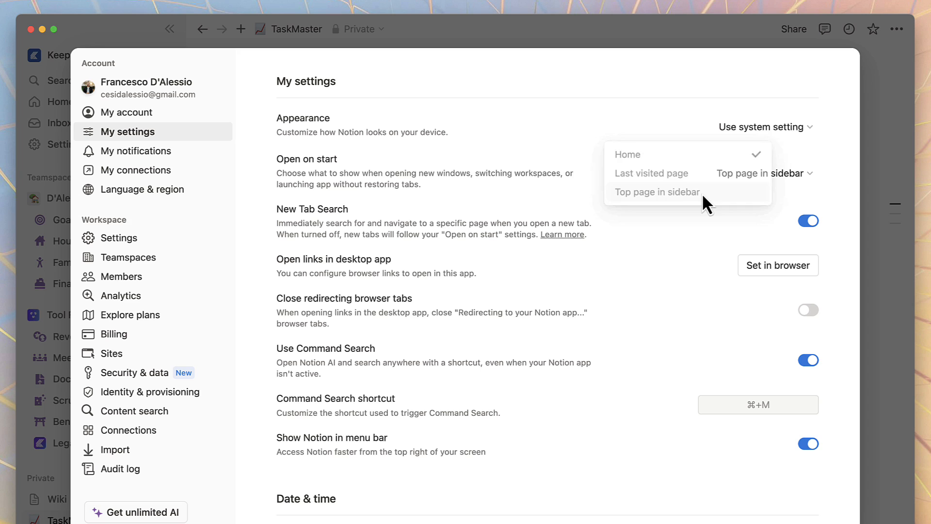
left_click(658, 192)
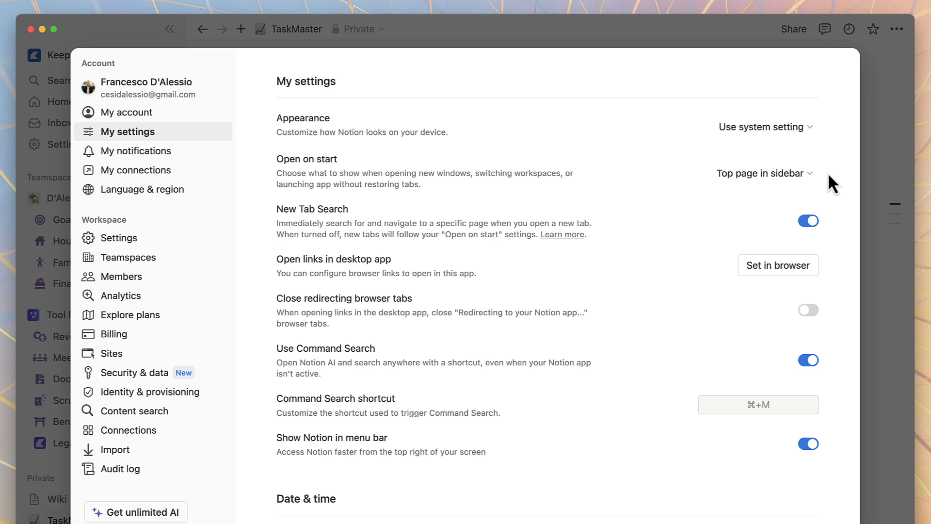
mouse_move(881, 163)
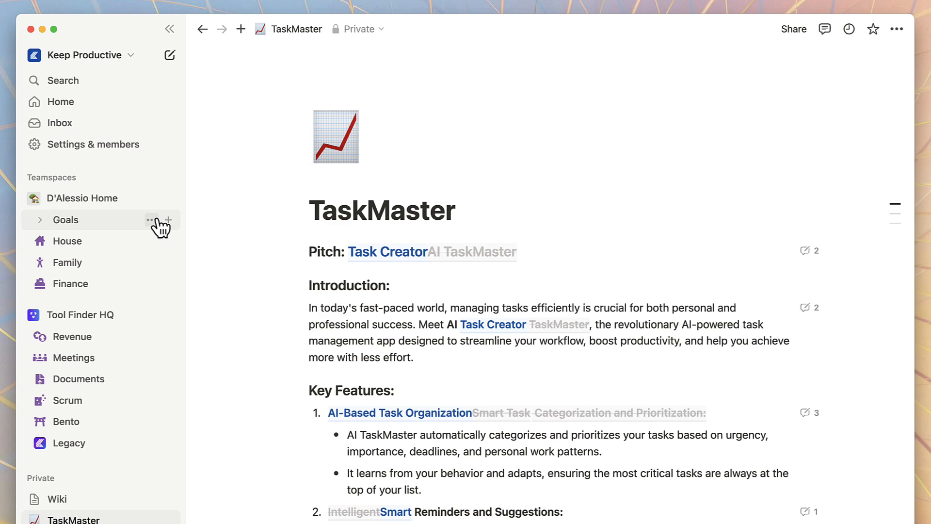
Add the Meetings page to Favorites and open it
left_click(153, 220)
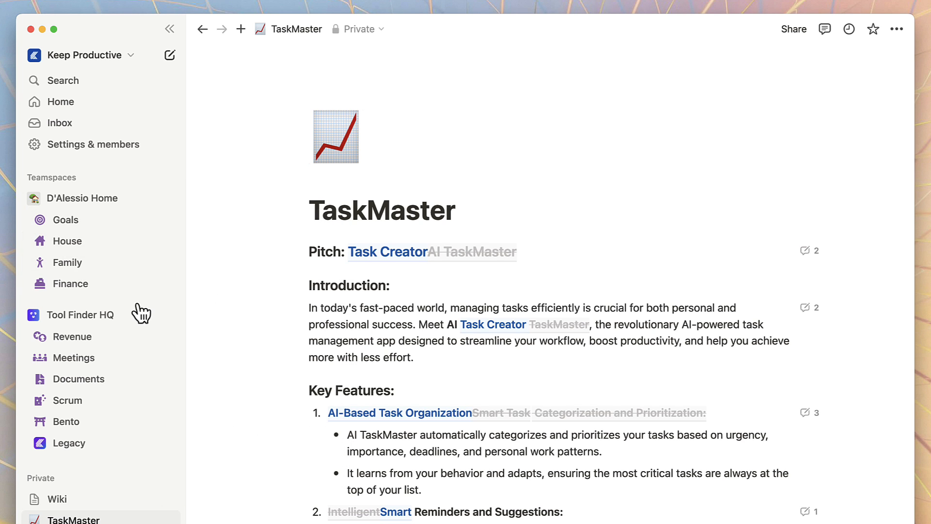
mouse_move(153, 358)
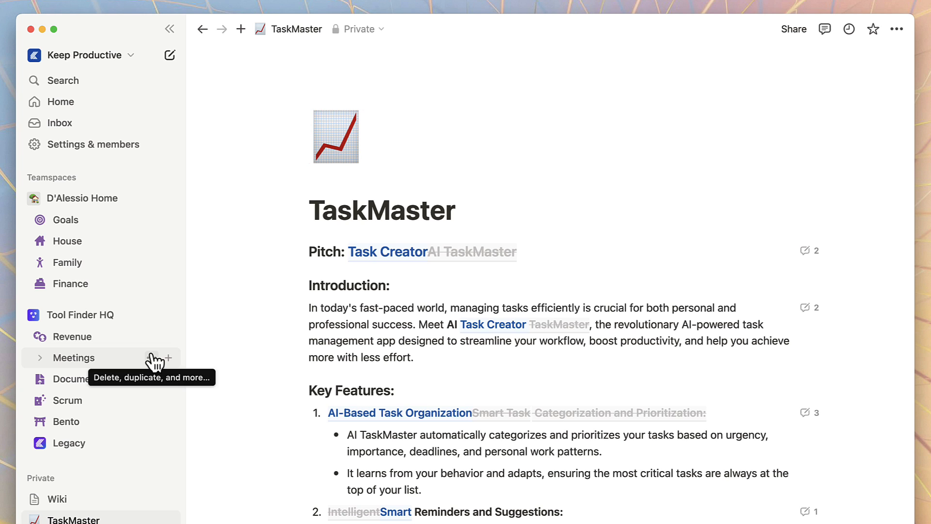
left_click(168, 358)
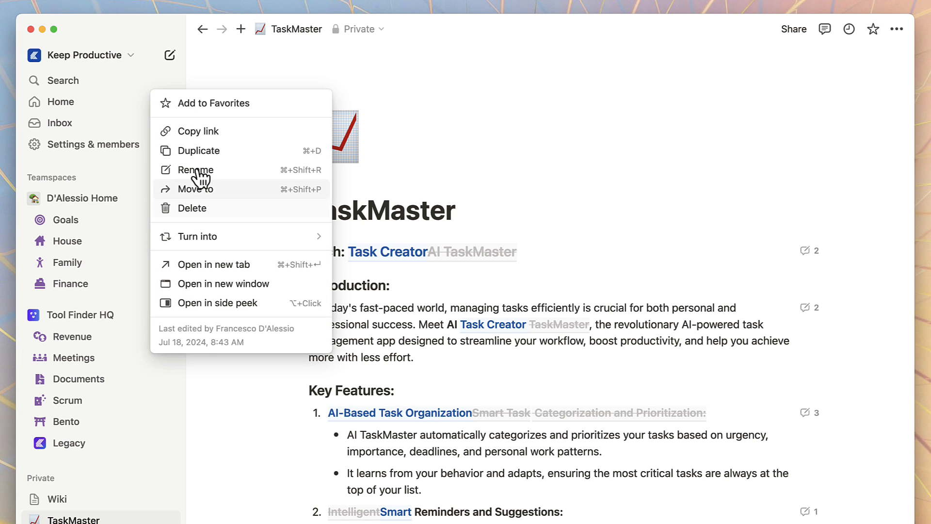
left_click(214, 103)
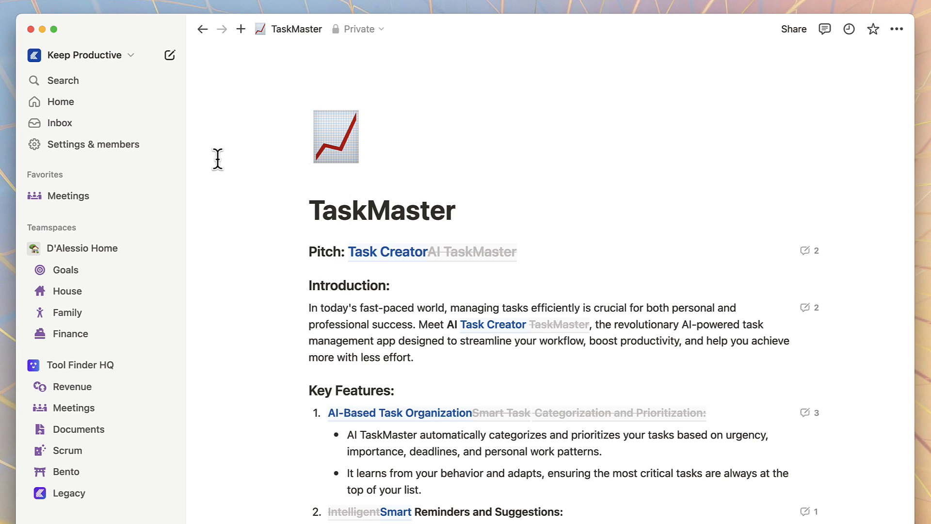
left_click(73, 196)
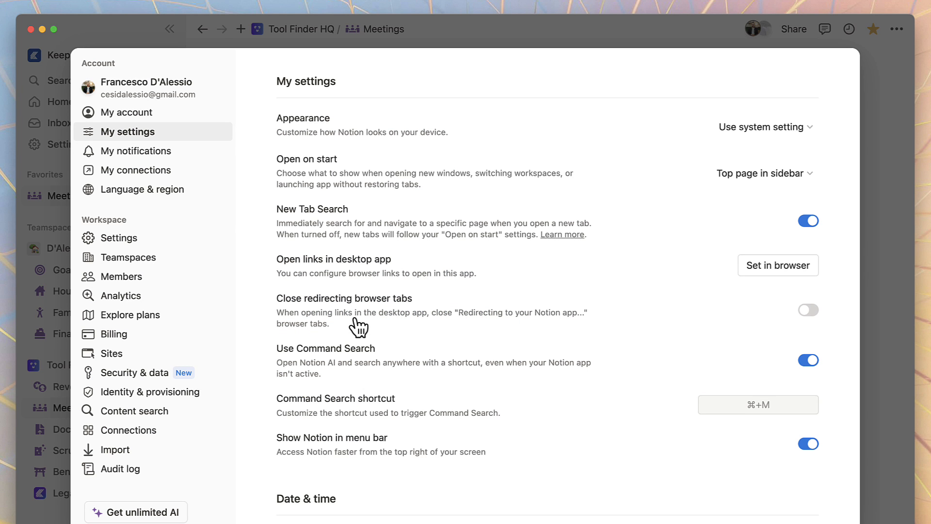
mouse_move(817, 369)
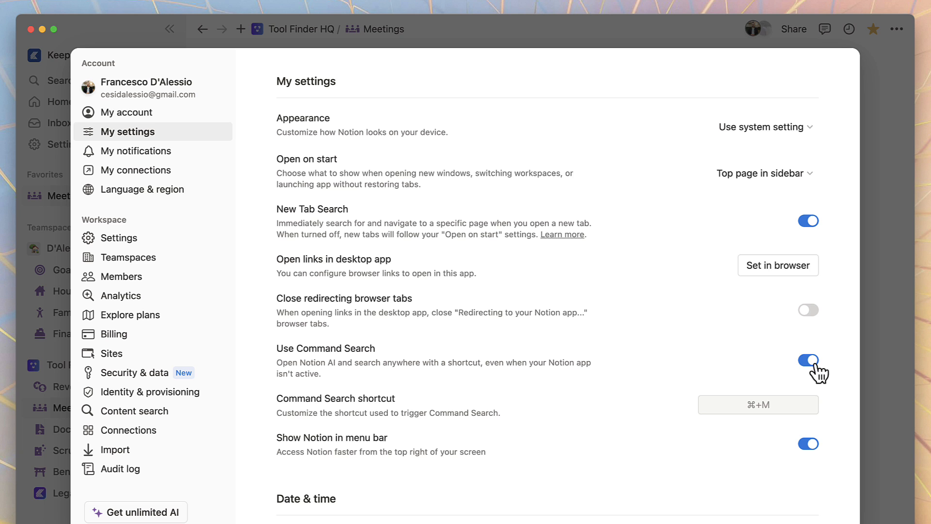
mouse_move(779, 406)
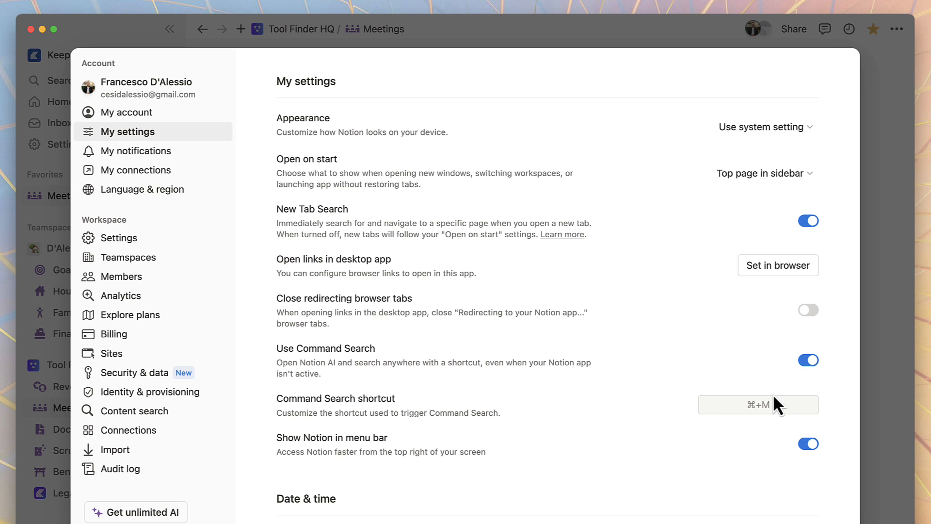
Re-record the Command Search shortcut as ⌘+M
left_click(757, 404)
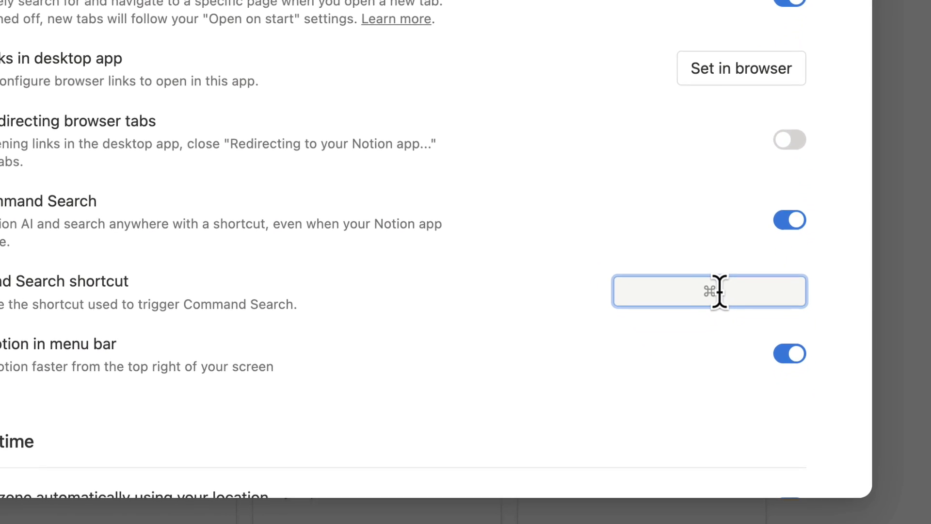
type("⌘J")
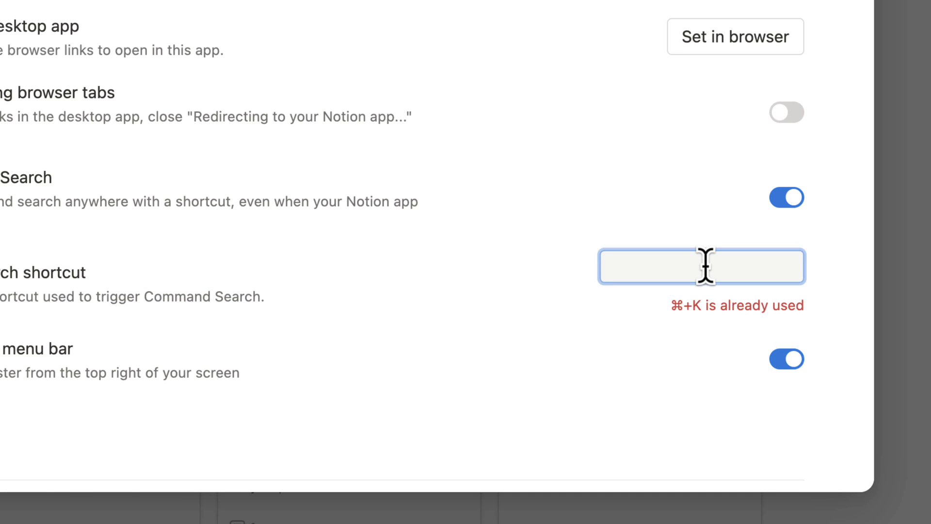
type("⌘+M")
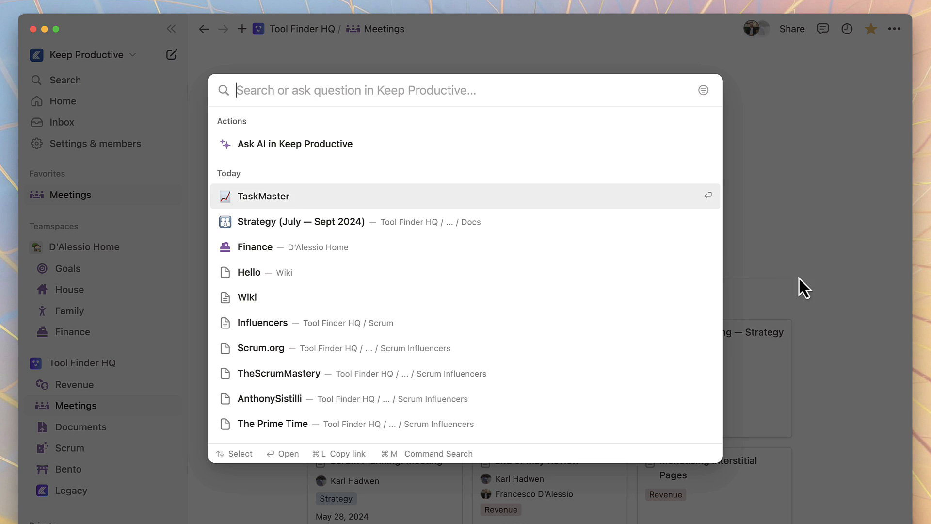
mouse_move(552, 200)
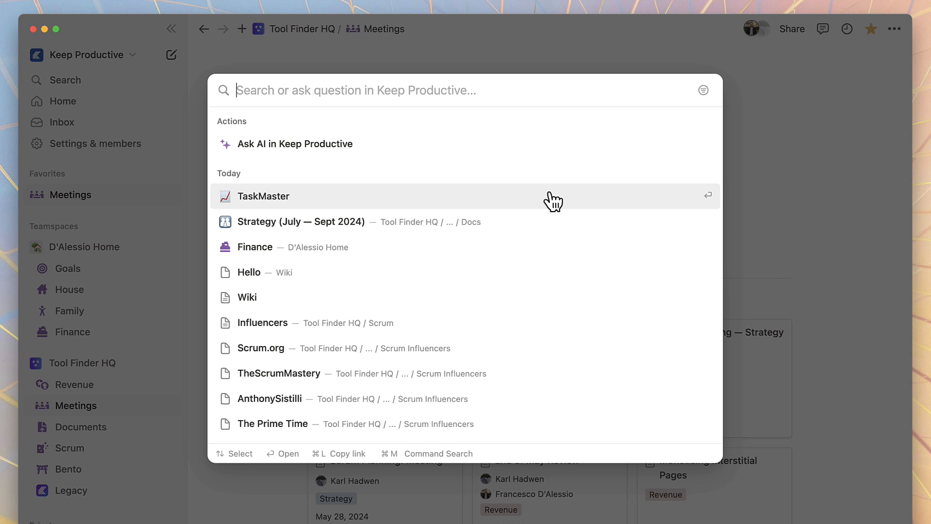
mouse_move(524, 192)
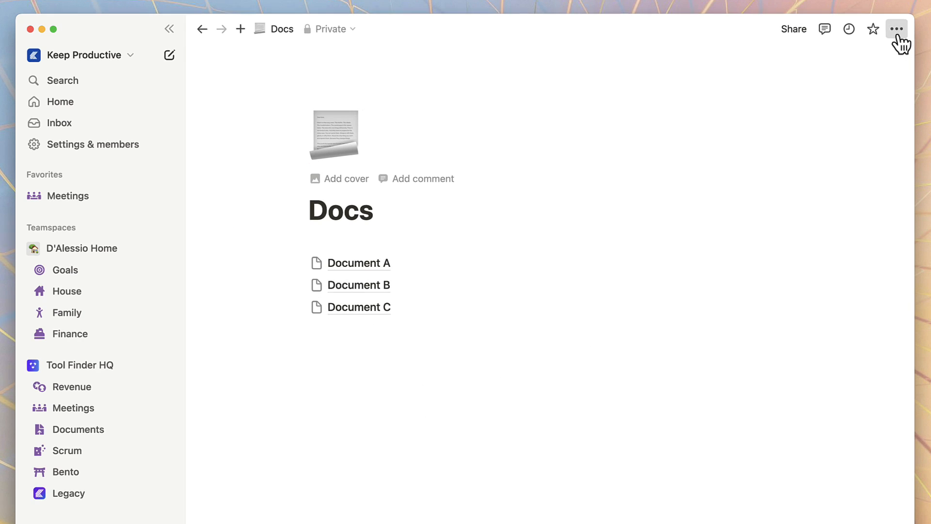
Convert the Docs page into a wiki and confirm with Try it out
left_click(897, 28)
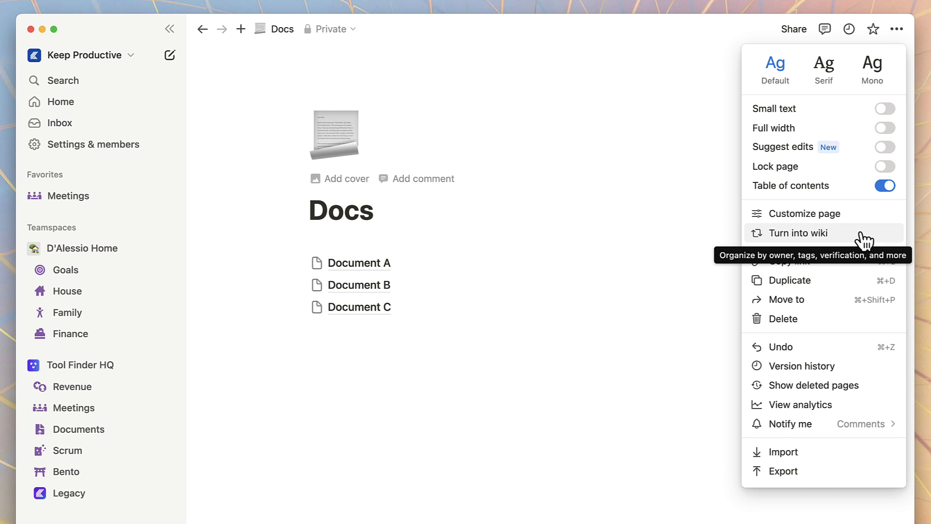
left_click(797, 232)
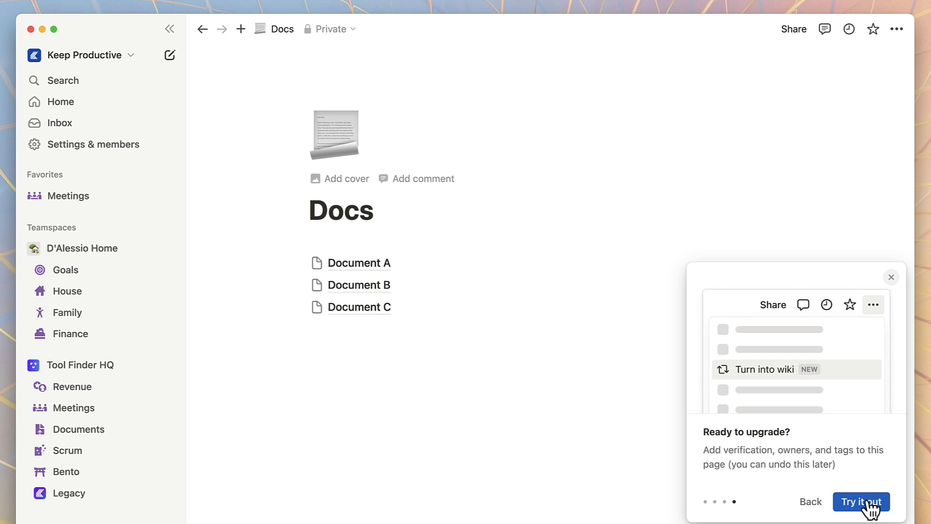
left_click(860, 501)
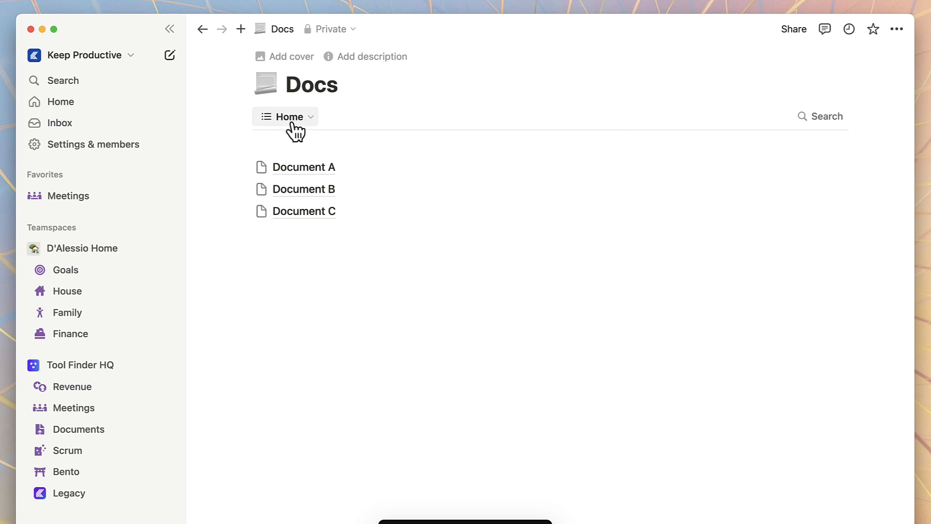
Switch the Docs wiki to All pages and verify the documents for 90 days
left_click(286, 116)
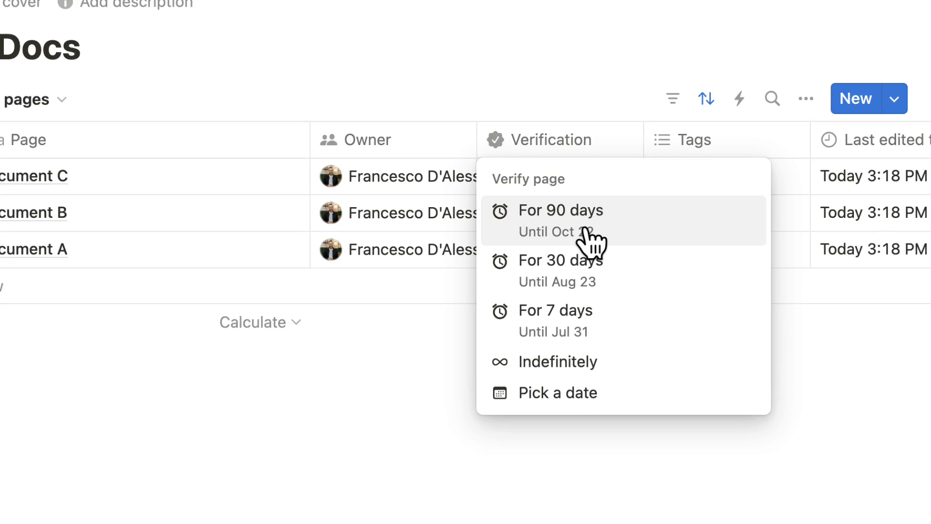
left_click(558, 210)
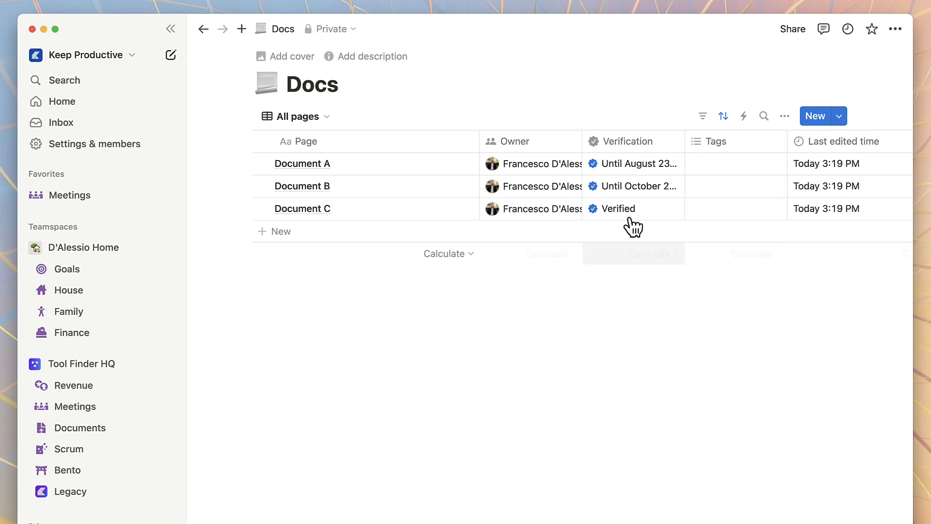
left_click(296, 116)
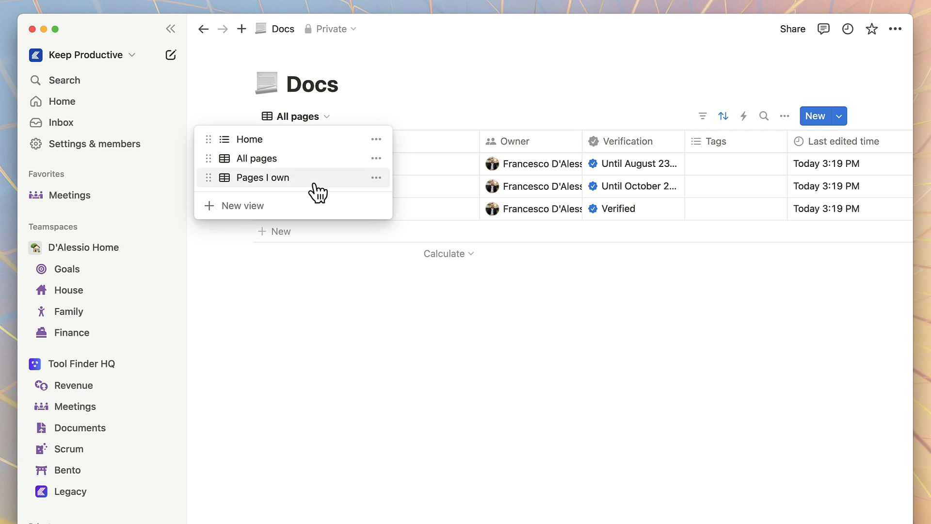
left_click(262, 177)
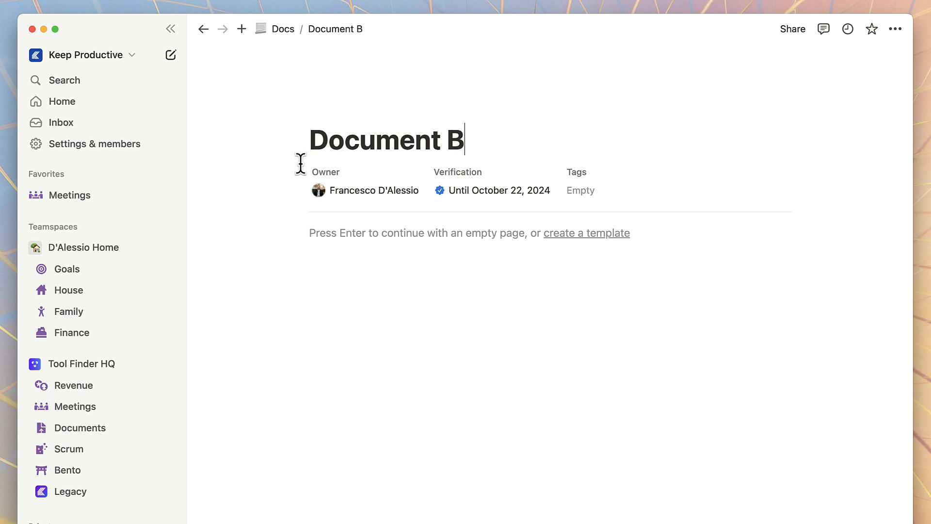
mouse_move(565, 235)
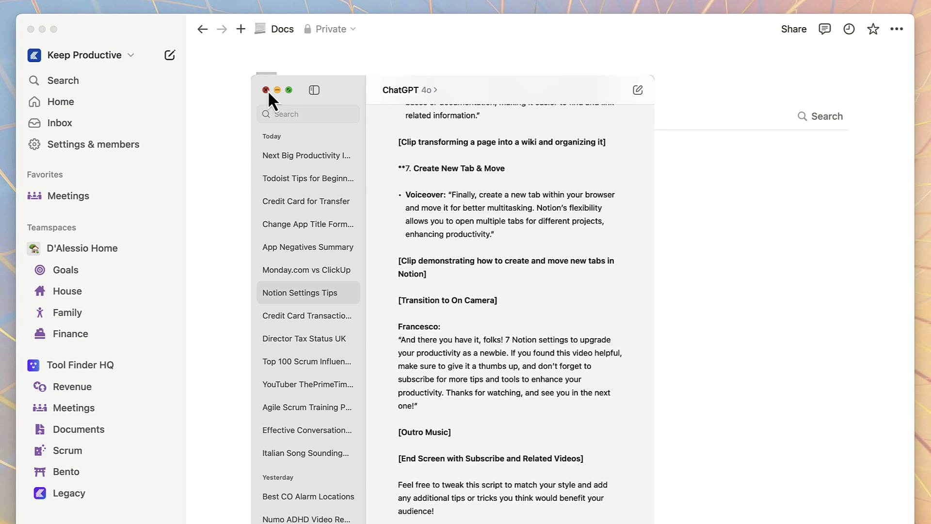
left_click(265, 90)
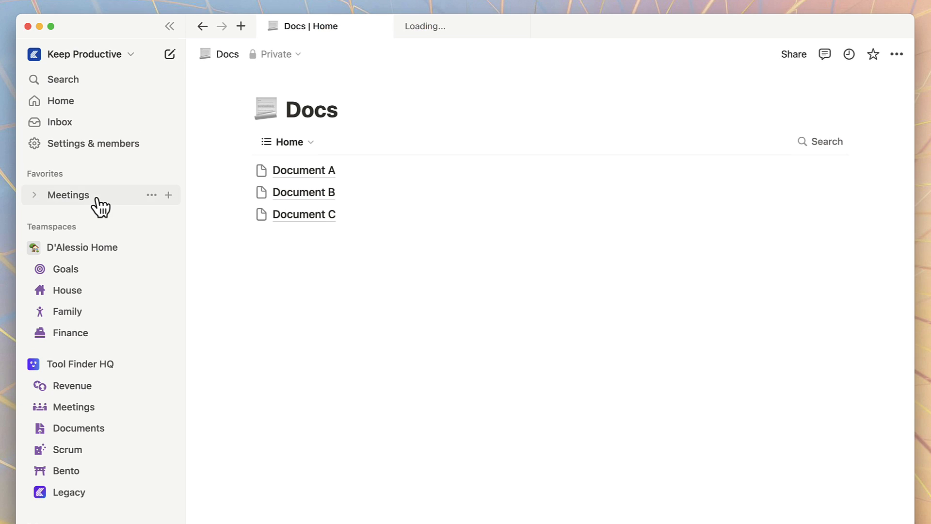
Open Meetings in a new tab, move Docs to the front, and open Docs again
left_click(68, 195)
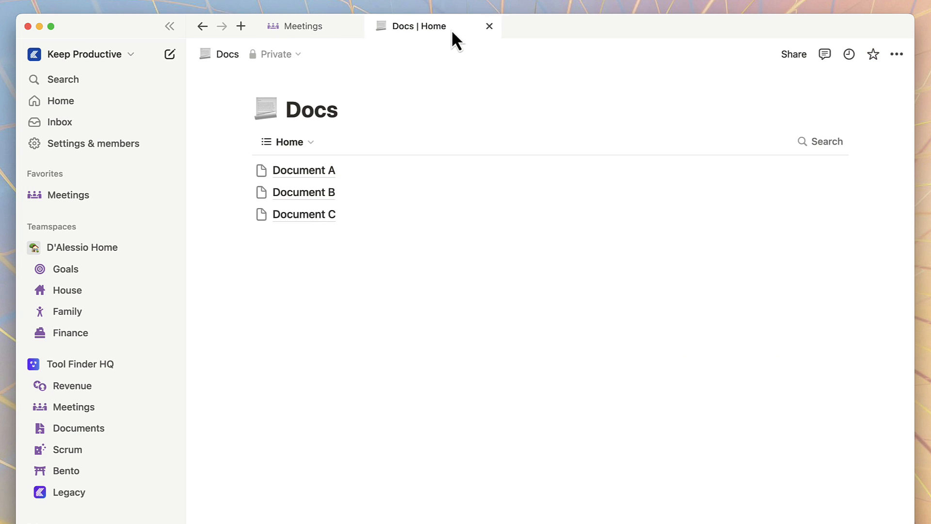
left_click(303, 26)
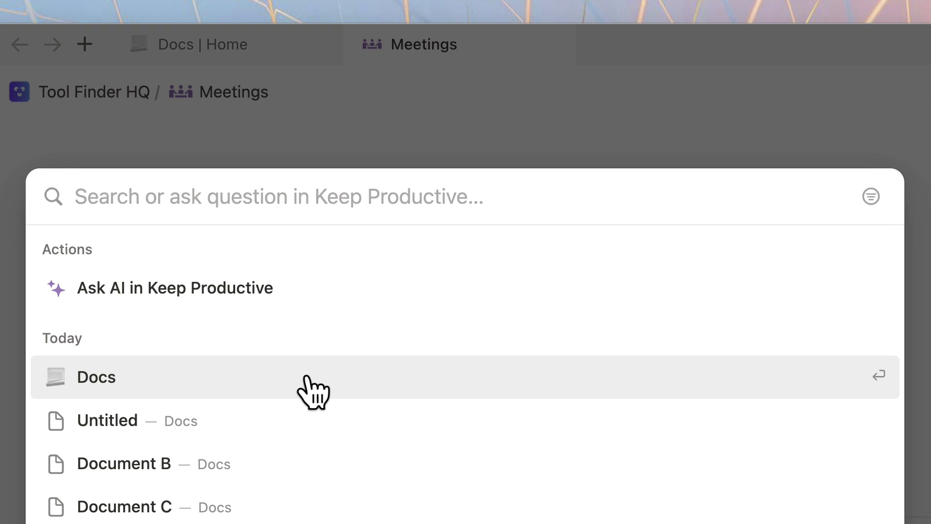
left_click(96, 376)
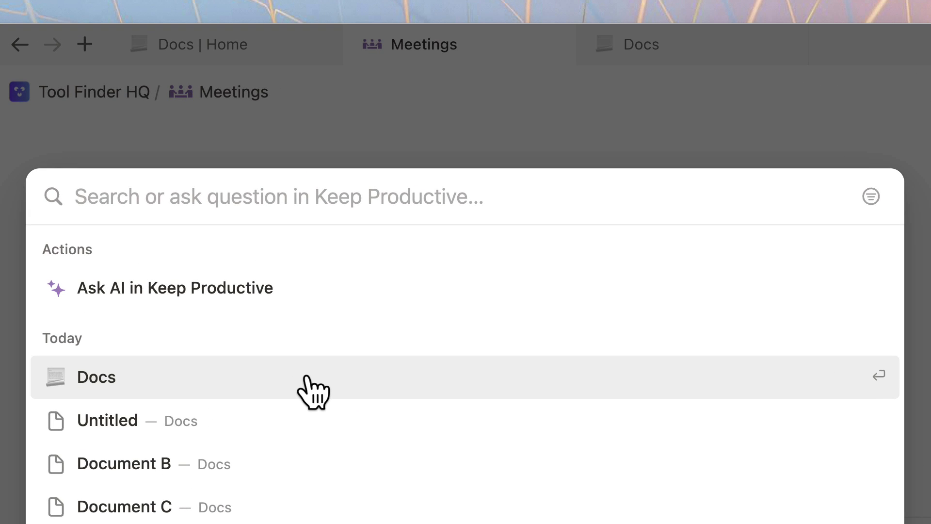
left_click(95, 377)
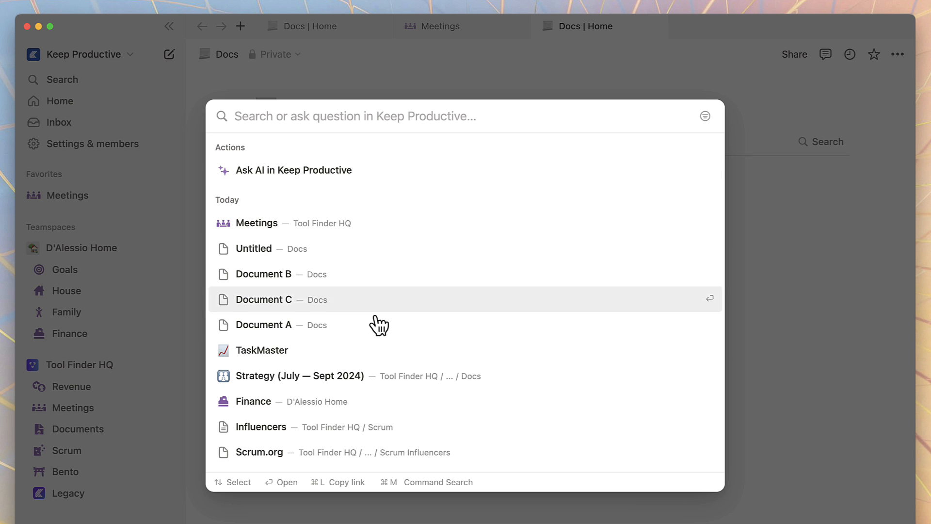
left_click(263, 298)
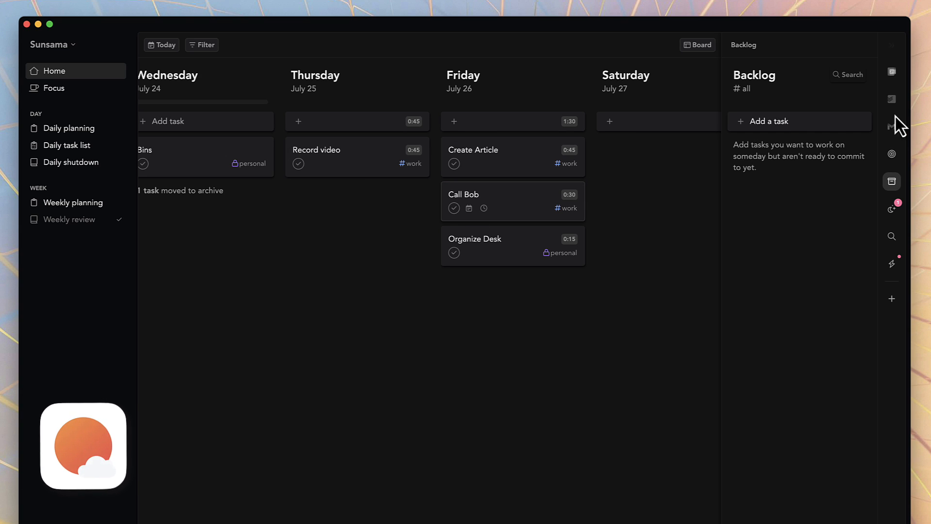
Switch Sunsama's side panel from the empty Backlog to the Todoist task list
left_click(892, 99)
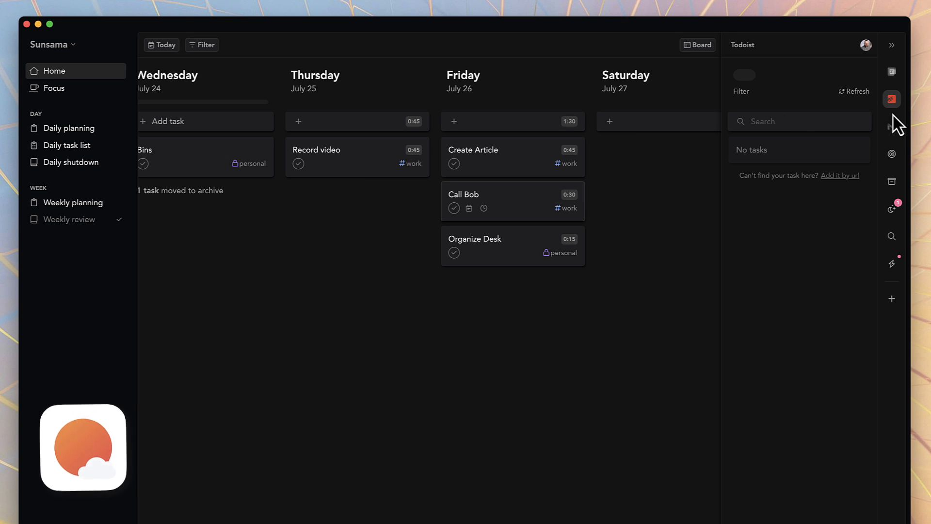